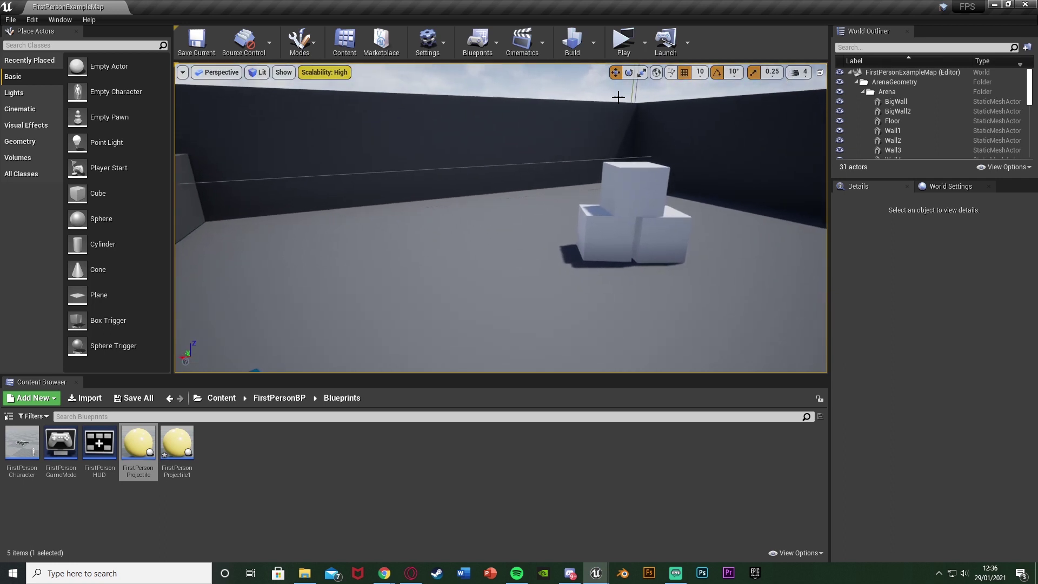
Step: Remove the duplicate FirstPersonProjectile1 asset, leaving the four original FirstPerson blueprints
{"action": "left_click", "coordinate": [624, 39]}
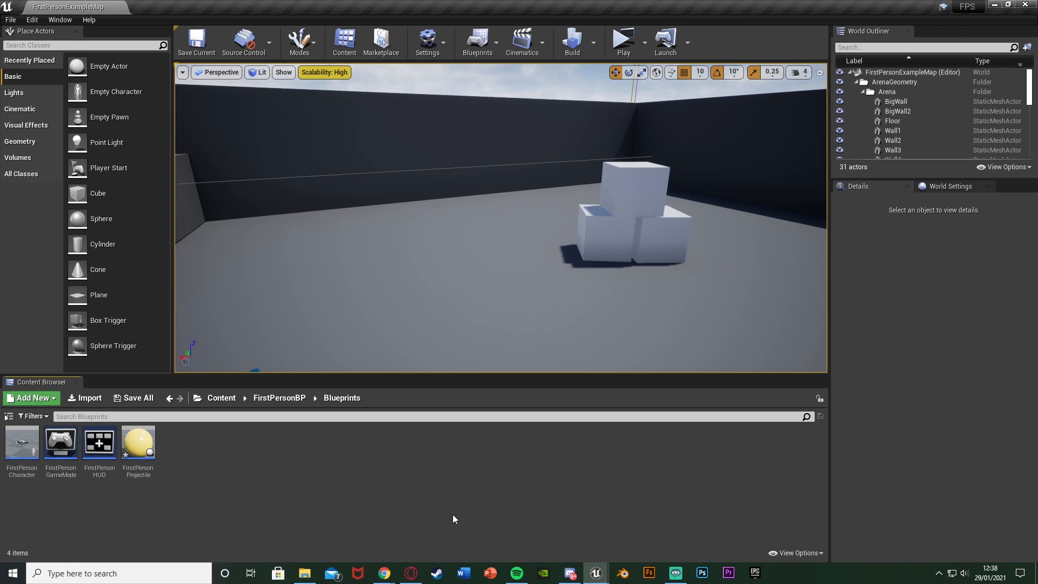
{"action": "mouse_move", "coordinate": [131, 493]}
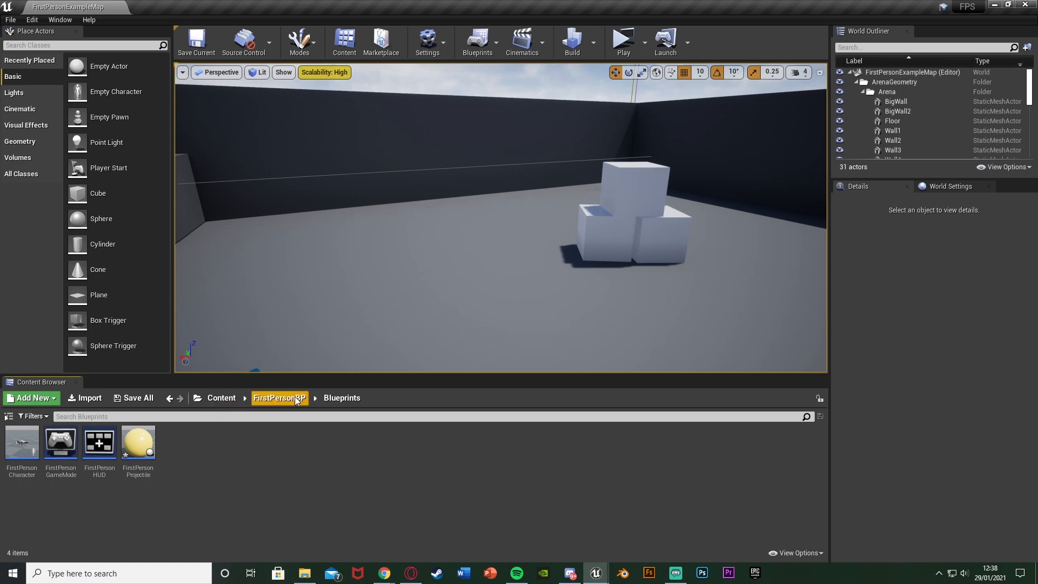
Step: Clear the old impulse logic from the FirstPersonProjectile event graph
{"action": "double_click", "coordinate": [139, 443]}
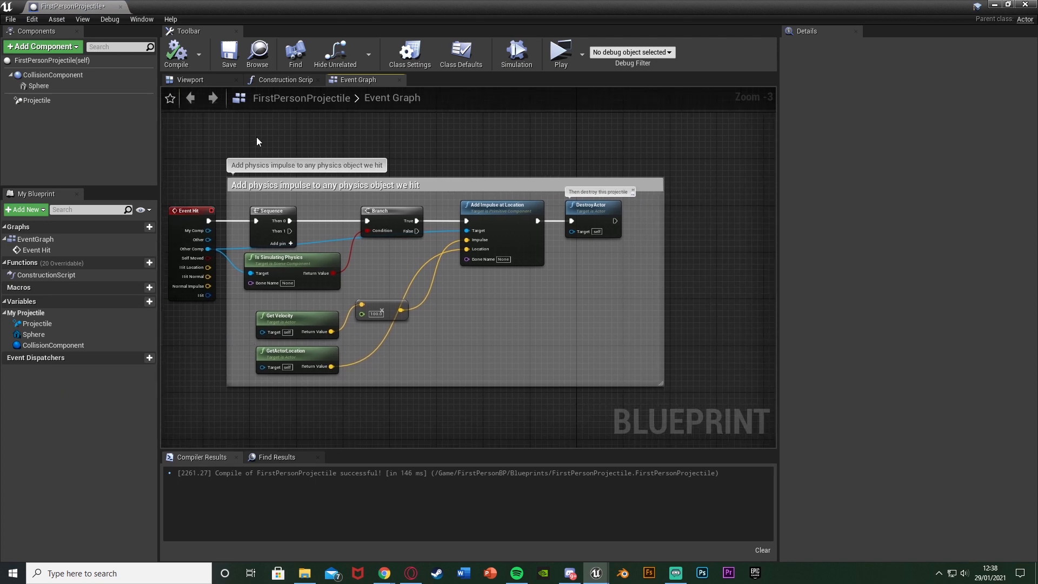
{"action": "mouse_move", "coordinate": [257, 409]}
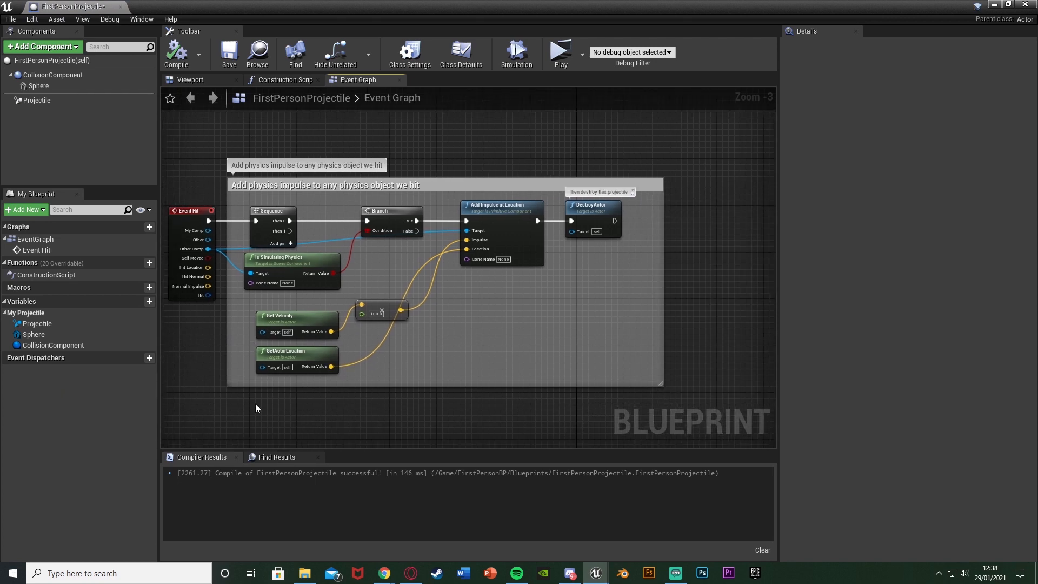
{"action": "left_click", "coordinate": [325, 185]}
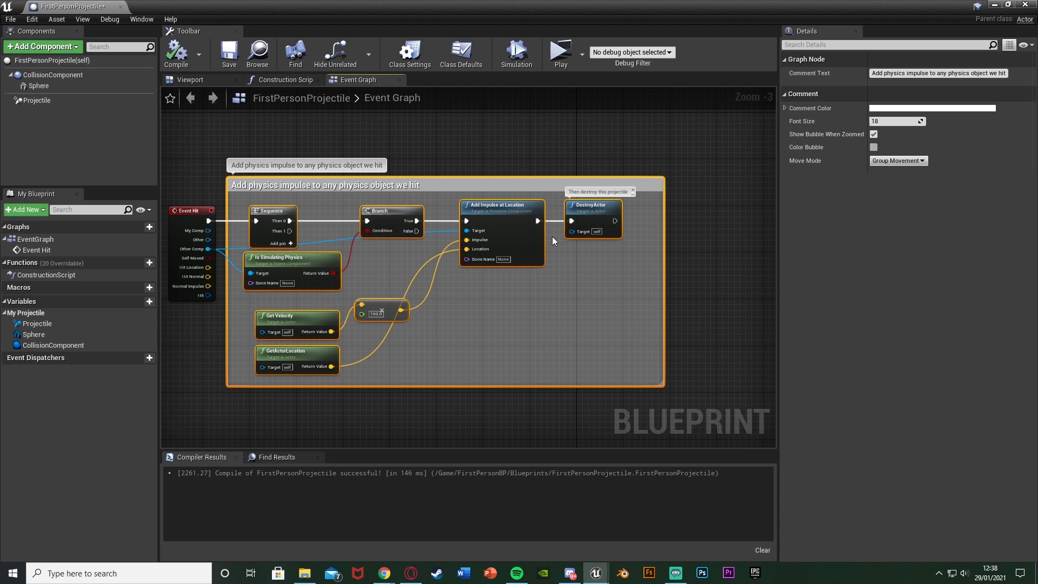
{"action": "mouse_move", "coordinate": [350, 251]}
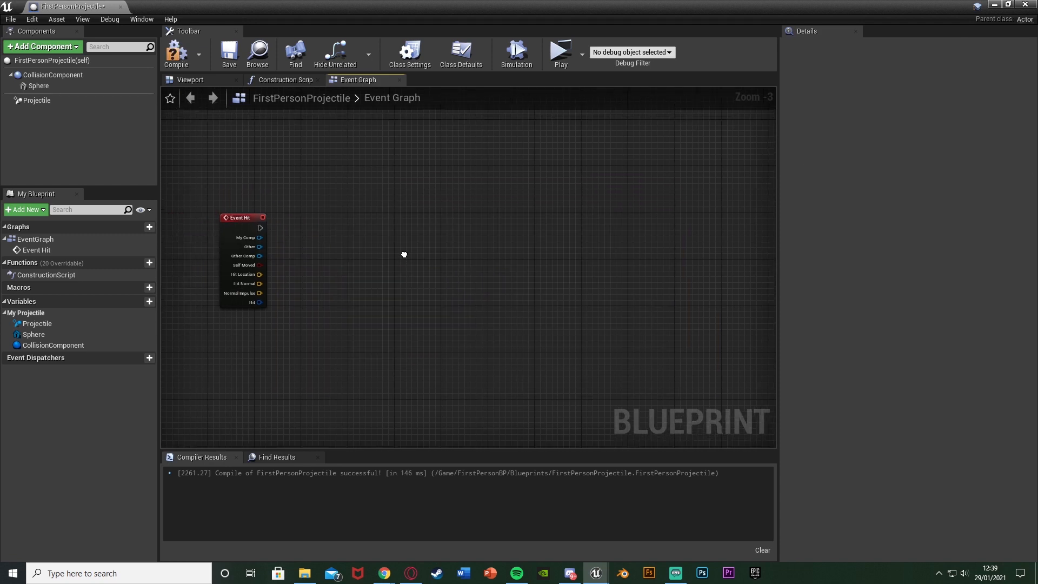
{"action": "scroll", "scroll_direction": "up", "scroll_amount": 3}
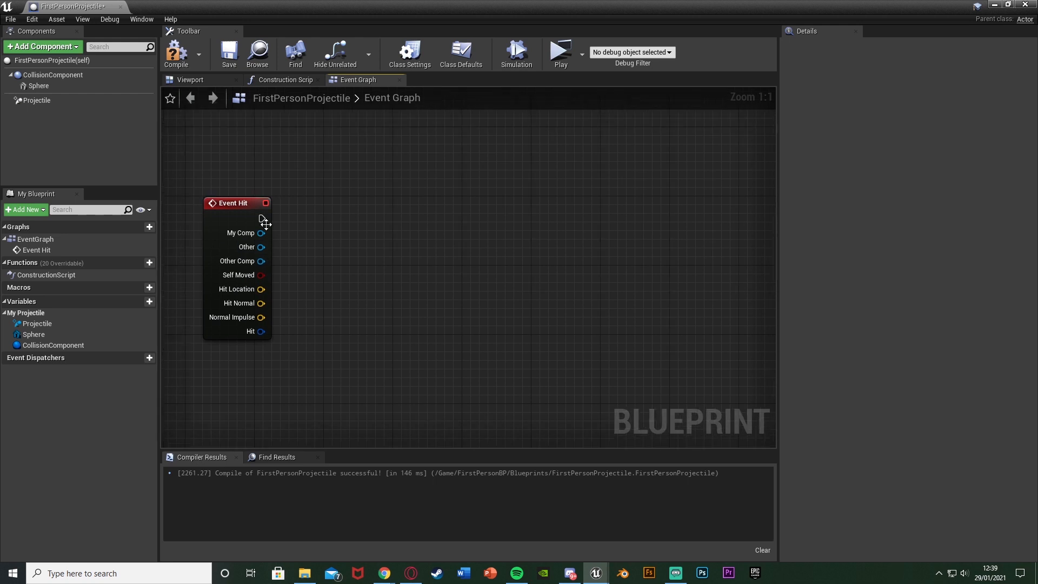
Step: Wire Event Hit into Cast To FirstPersonCharacter fed by Get Player Character
{"action": "left_click_drag", "start_coordinate": [264, 218], "coordinate": [396, 219]}
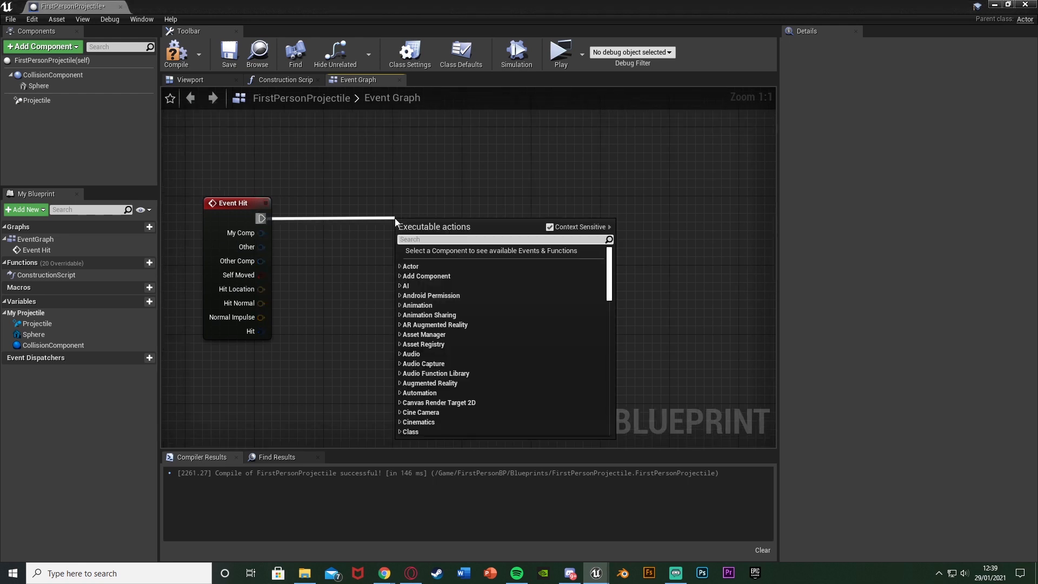
{"action": "type", "text": "cast to firstperson"}
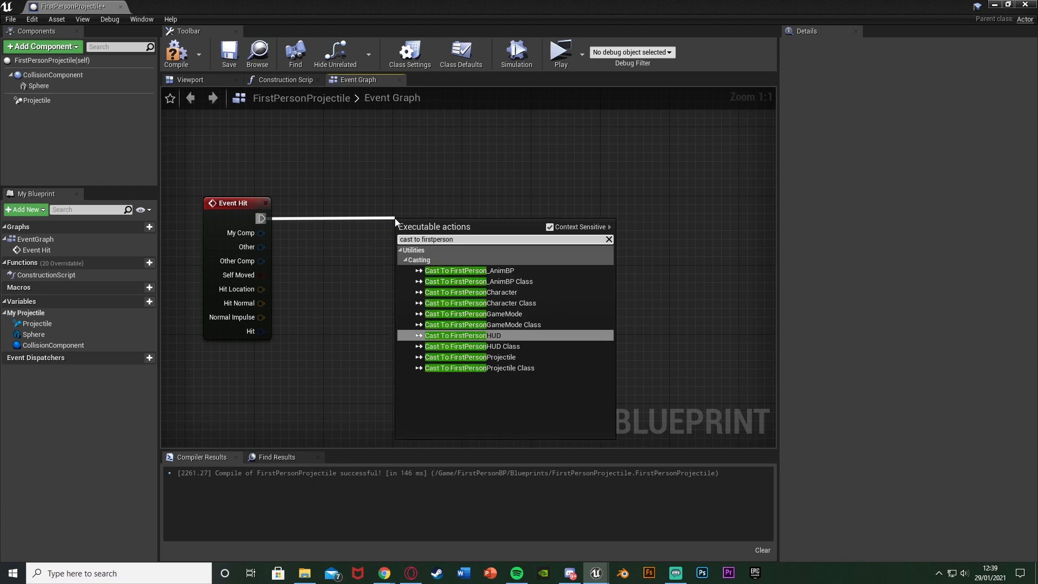
{"action": "left_click", "coordinate": [456, 292]}
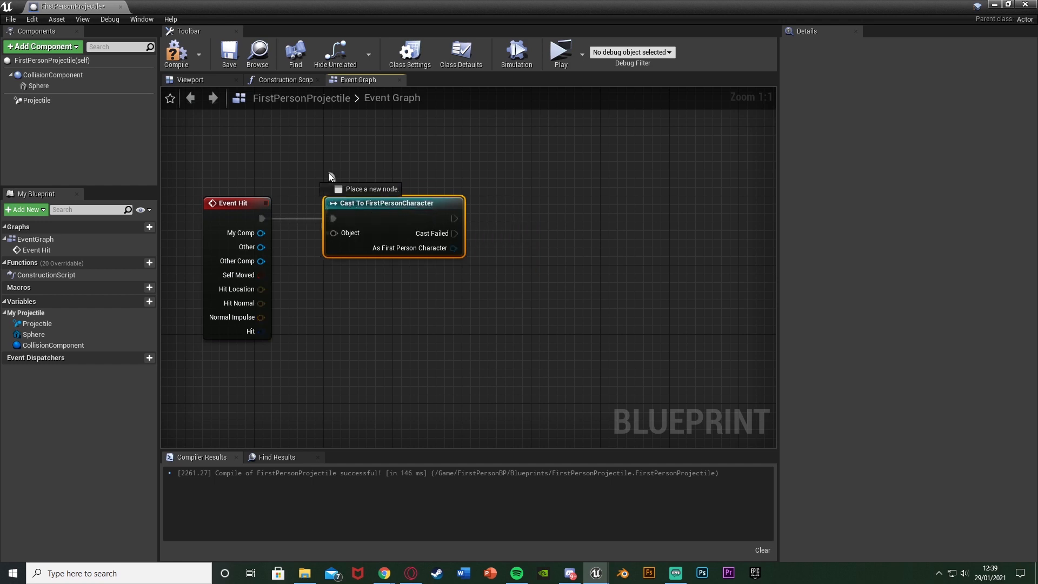
{"action": "type", "text": "get player cha"}
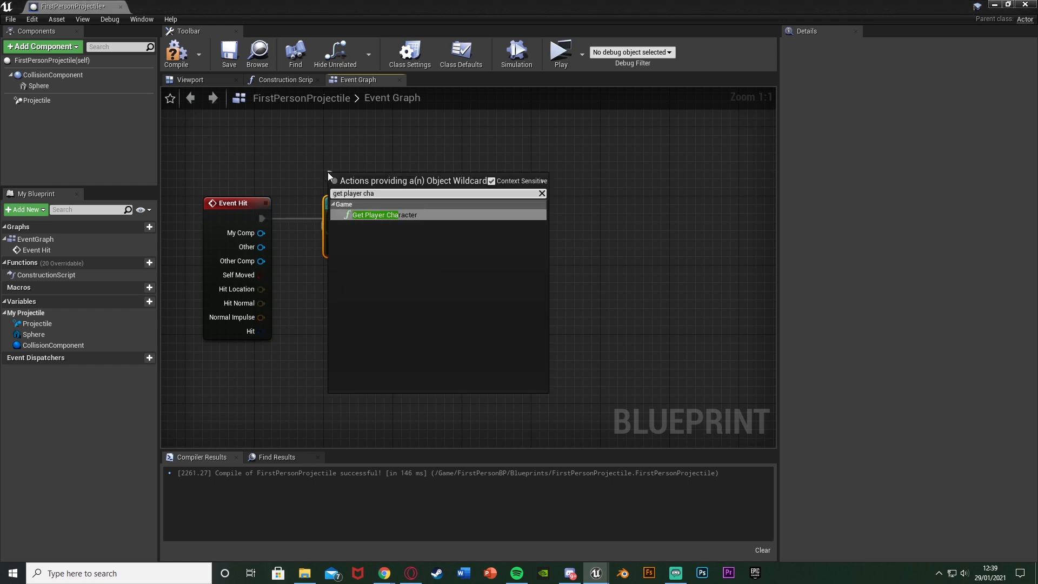
{"action": "left_click", "coordinate": [376, 214]}
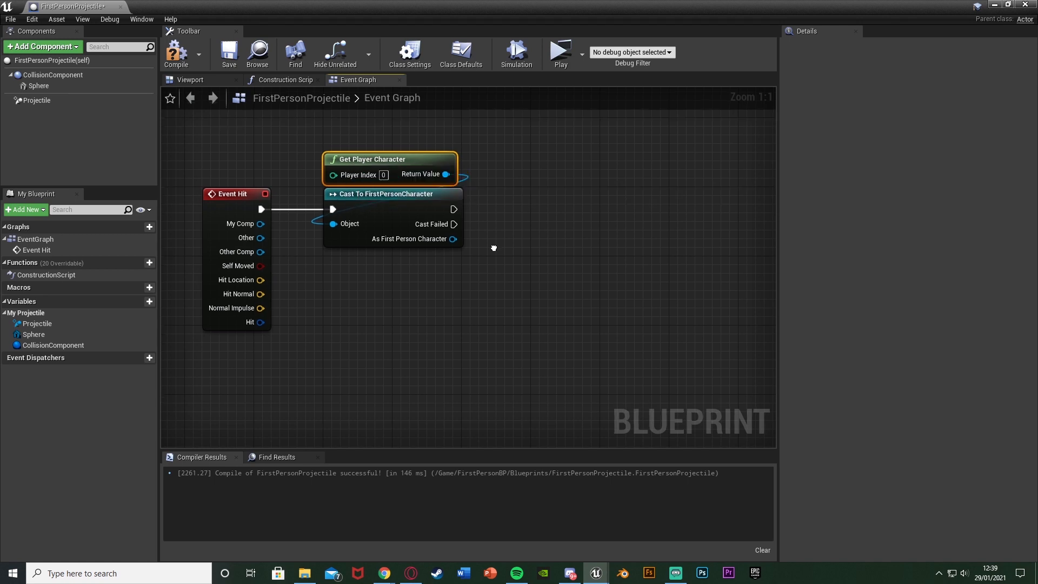
Step: Add a Get Distance To node taking the cast FirstPersonCharacter as target
{"action": "left_click_drag", "start_coordinate": [451, 239], "coordinate": [297, 326]}
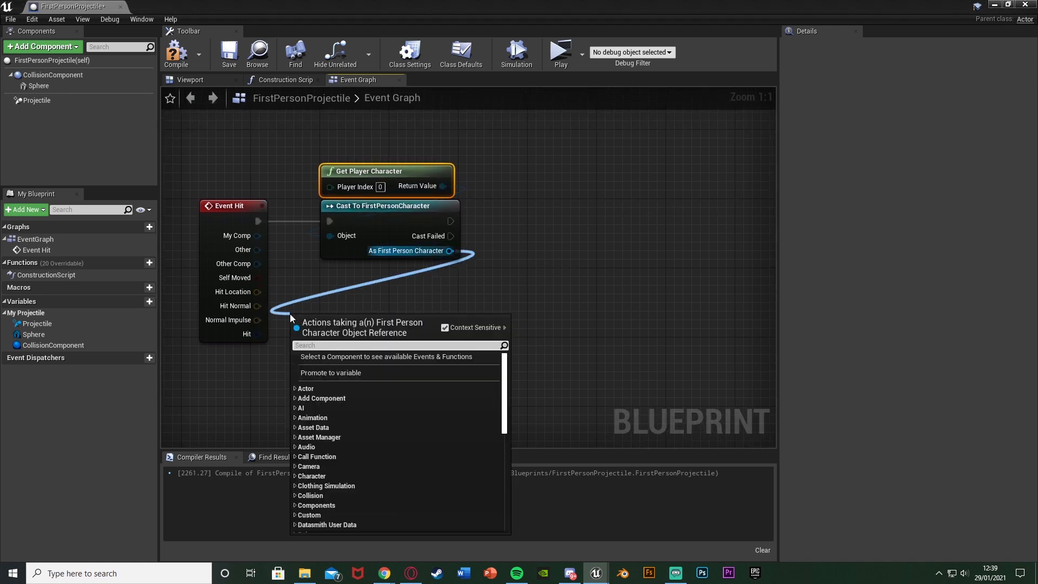
{"action": "type", "text": "get disatn"}
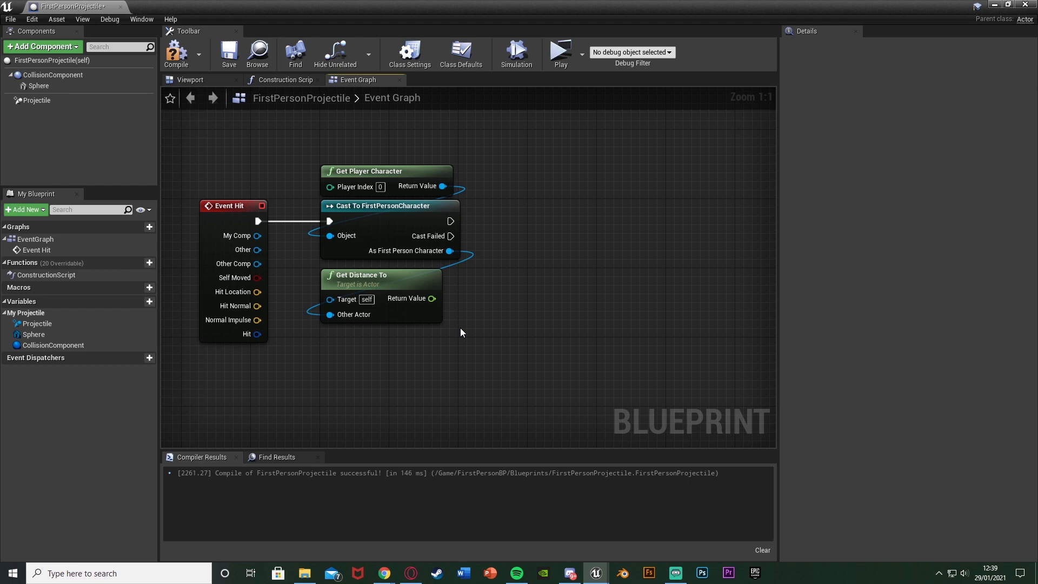
{"action": "left_click", "coordinate": [384, 171]}
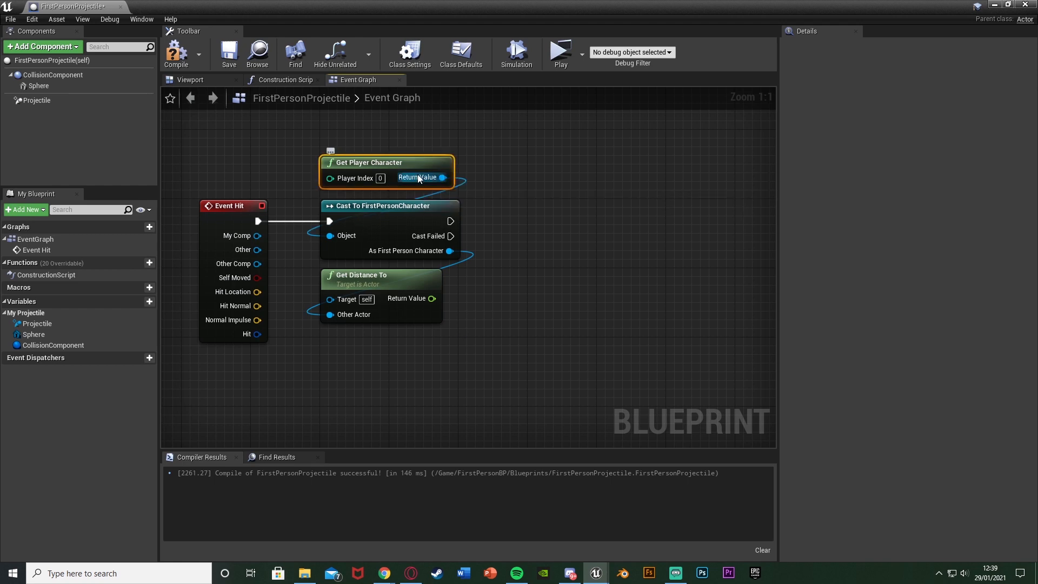
{"action": "left_click", "coordinate": [579, 295]}
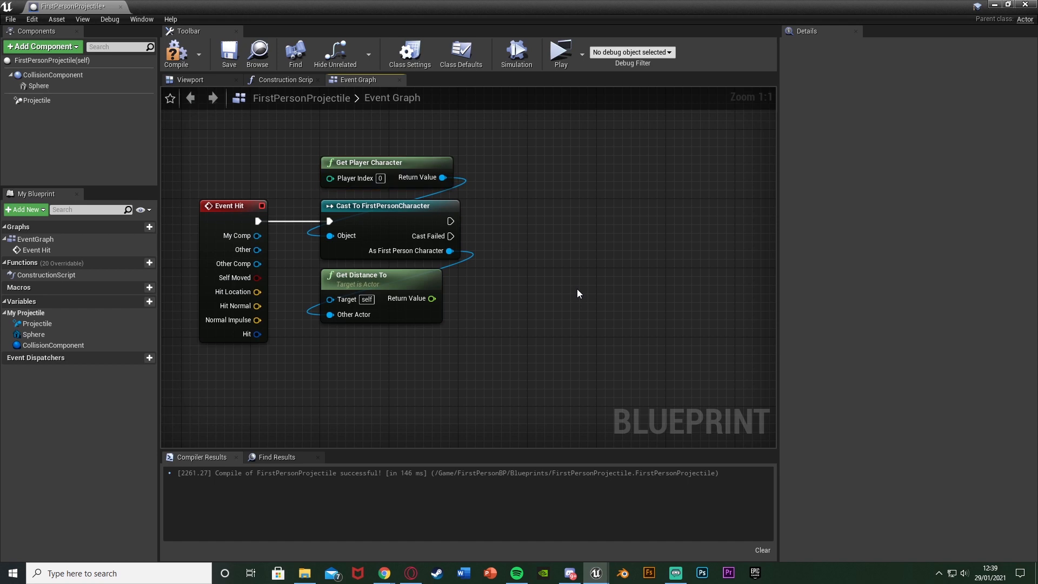
{"action": "mouse_move", "coordinate": [428, 307]}
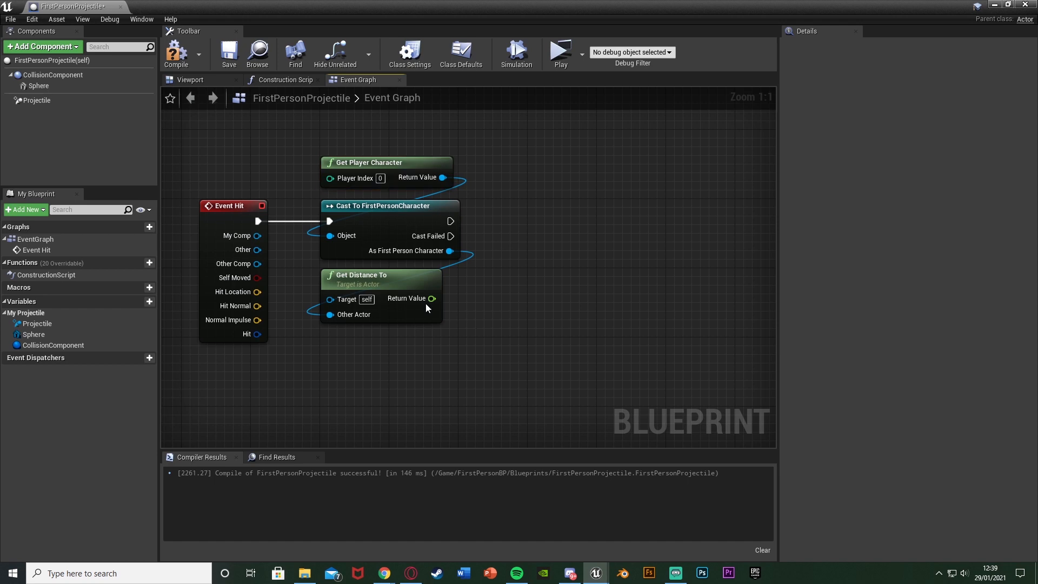
Step: Compare the distance Return Value with a < node set to 200.0
{"action": "left_click_drag", "start_coordinate": [432, 298], "coordinate": [483, 303]}
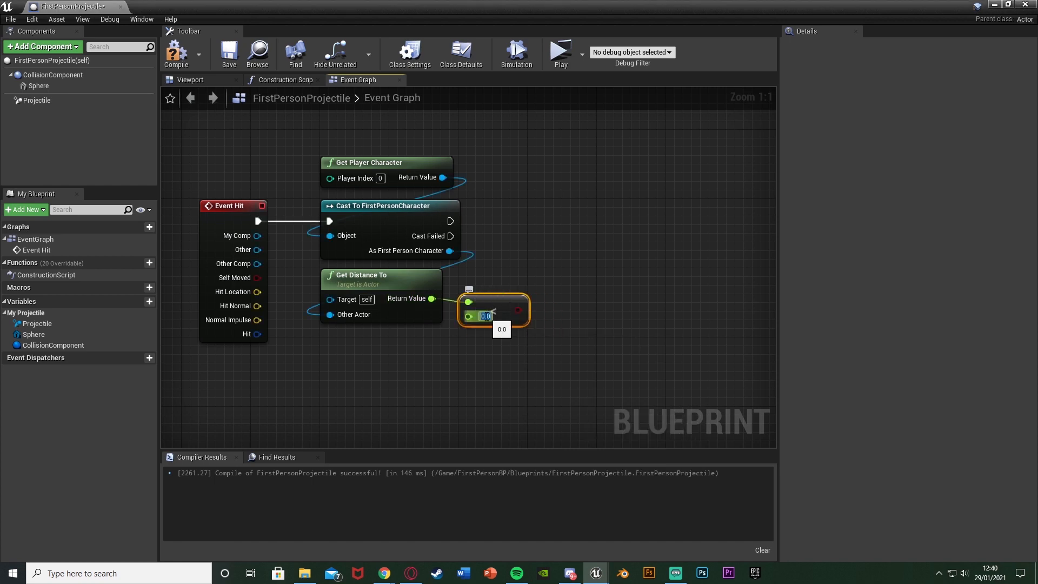
{"action": "type", "text": "200.0"}
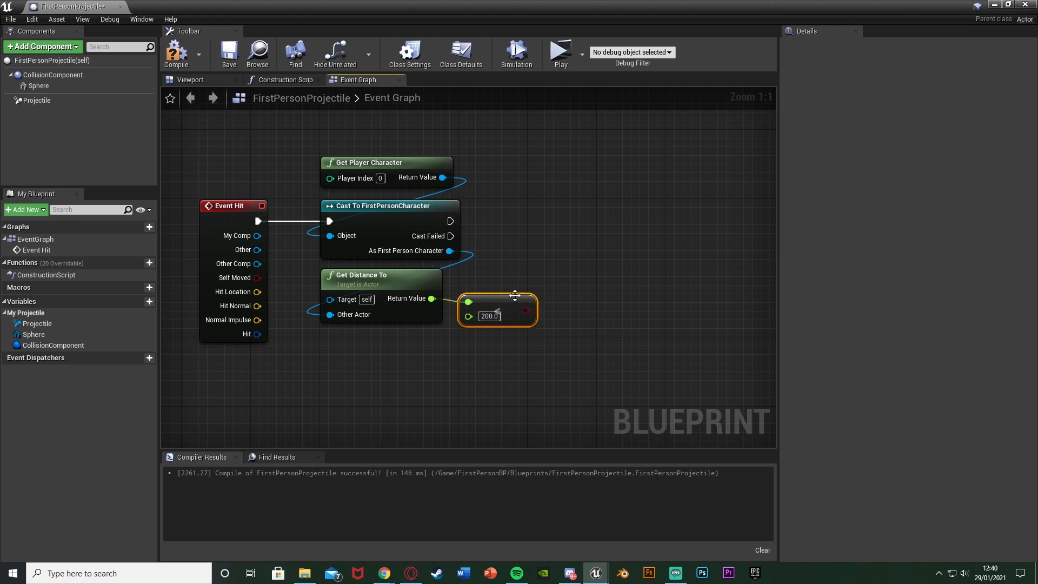
{"action": "left_click_drag", "start_coordinate": [596, 298], "coordinate": [556, 298]}
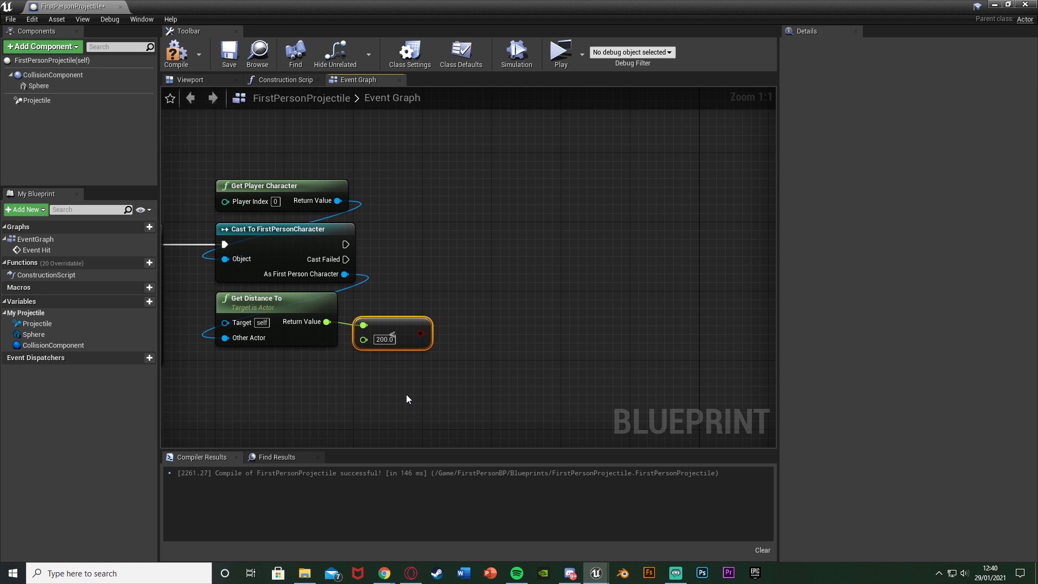
{"action": "mouse_move", "coordinate": [417, 372]}
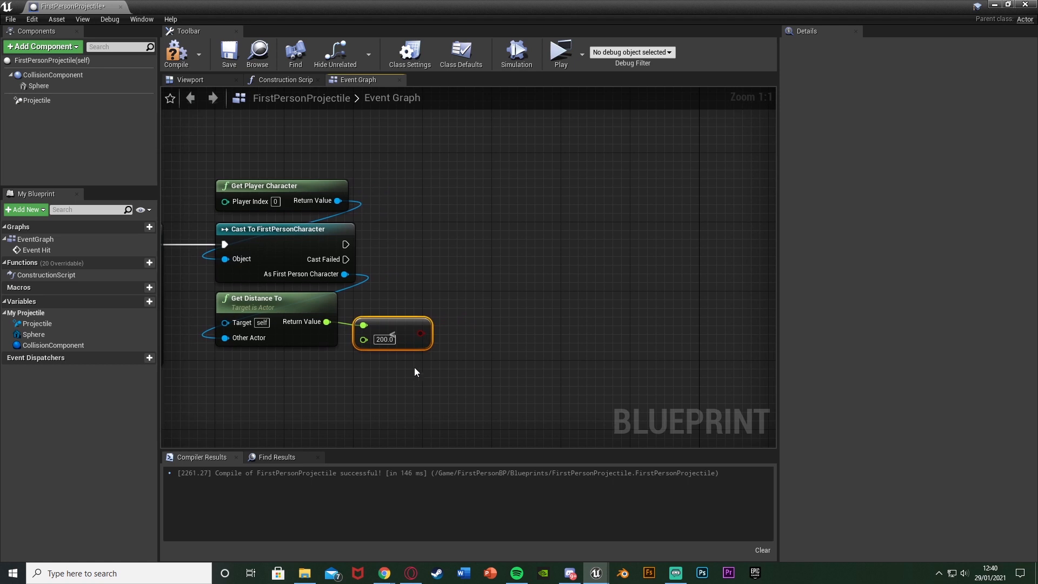
{"action": "mouse_move", "coordinate": [495, 235]}
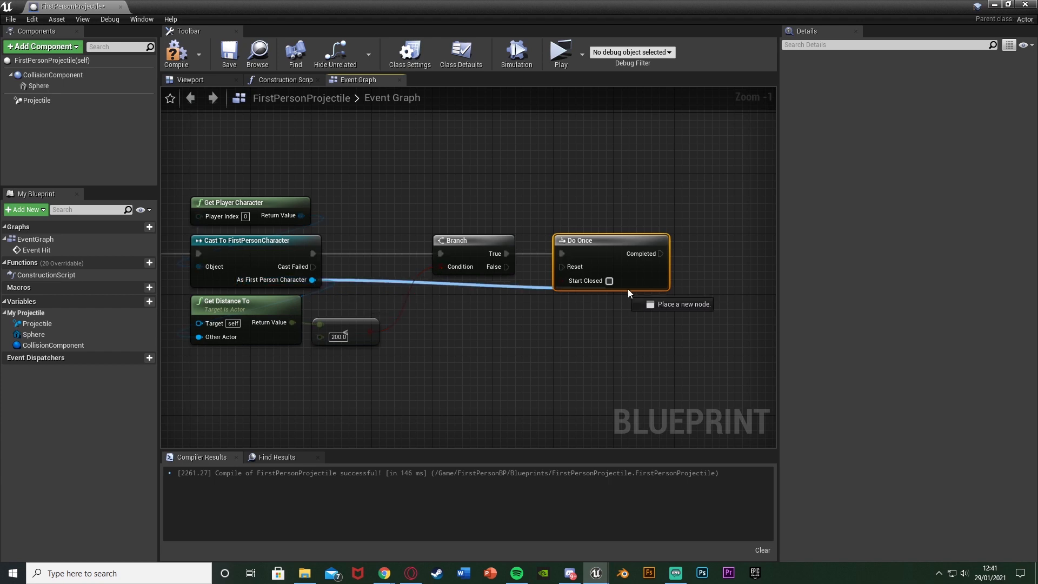
Step: After Do Once, launch the character with Z velocity 700.0 then DestroyActor
{"action": "left_click", "coordinate": [737, 284]}
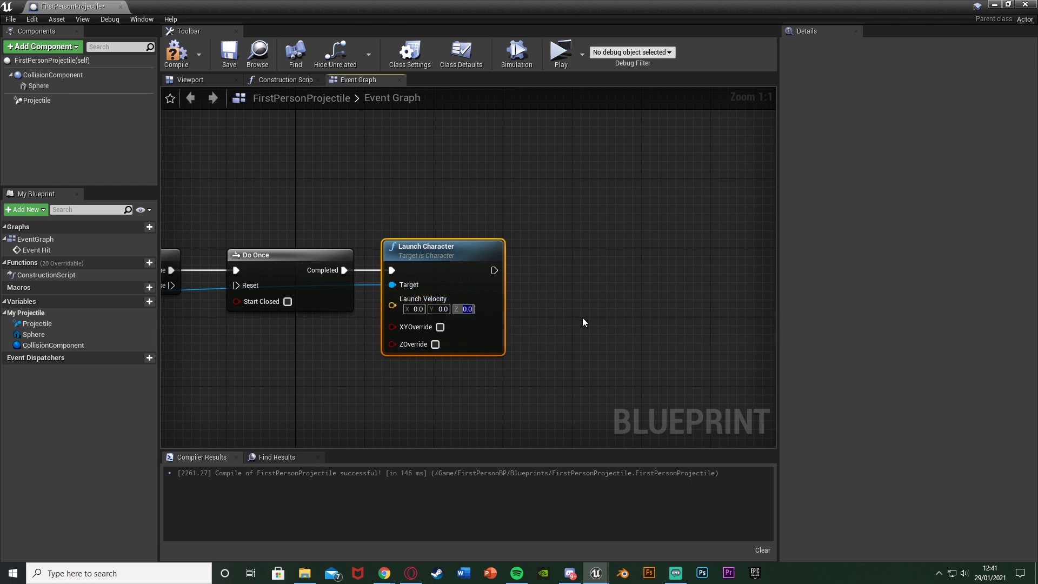
{"action": "type", "text": "700.0"}
{"action": "type", "text": "destroy"}
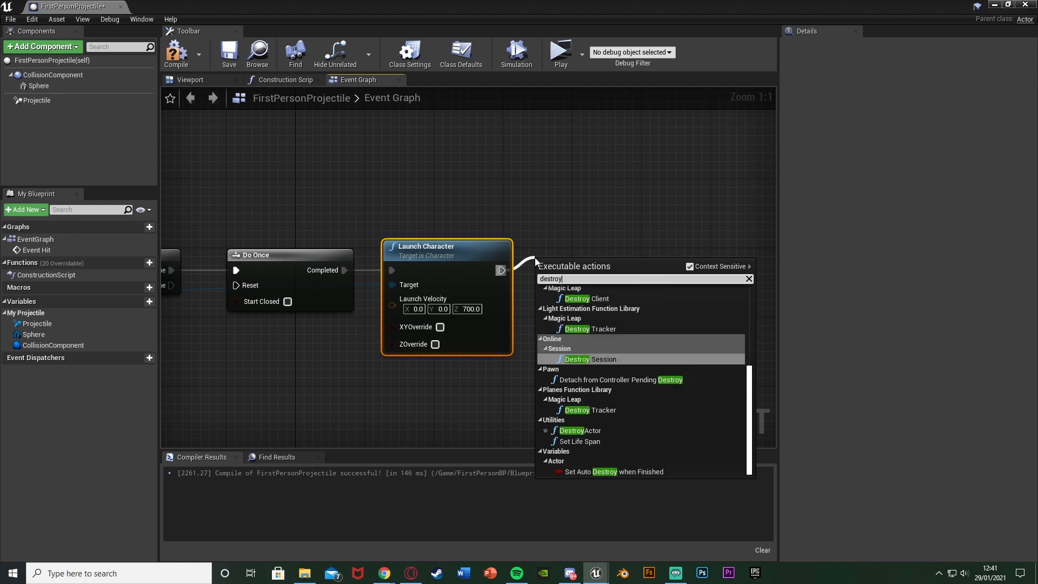
{"action": "left_click", "coordinate": [571, 430]}
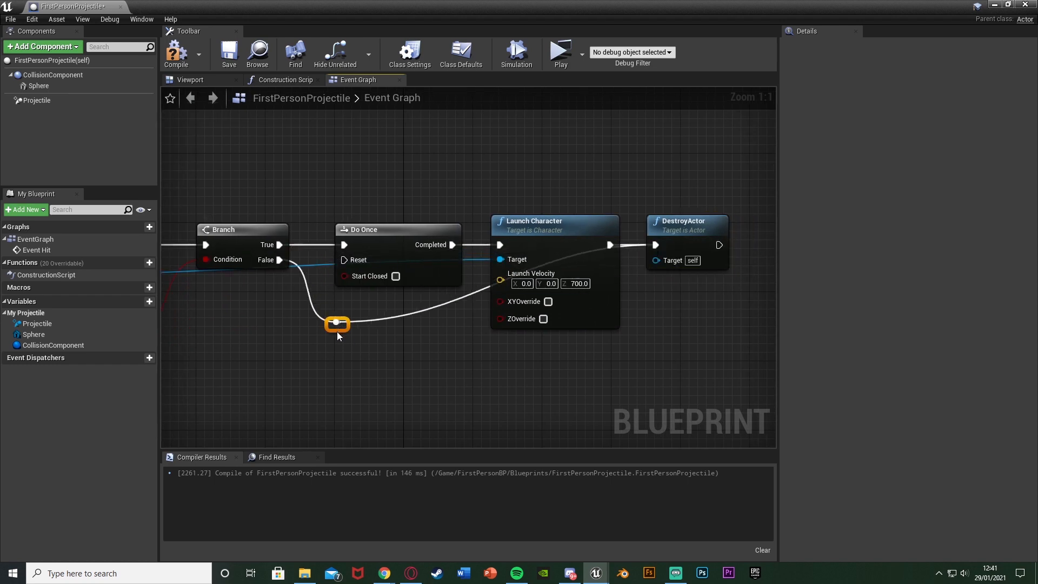
Step: Route the Branch False path into DestroyActor via reroute points and run the level
{"action": "left_click_drag", "start_coordinate": [338, 323], "coordinate": [380, 350]}
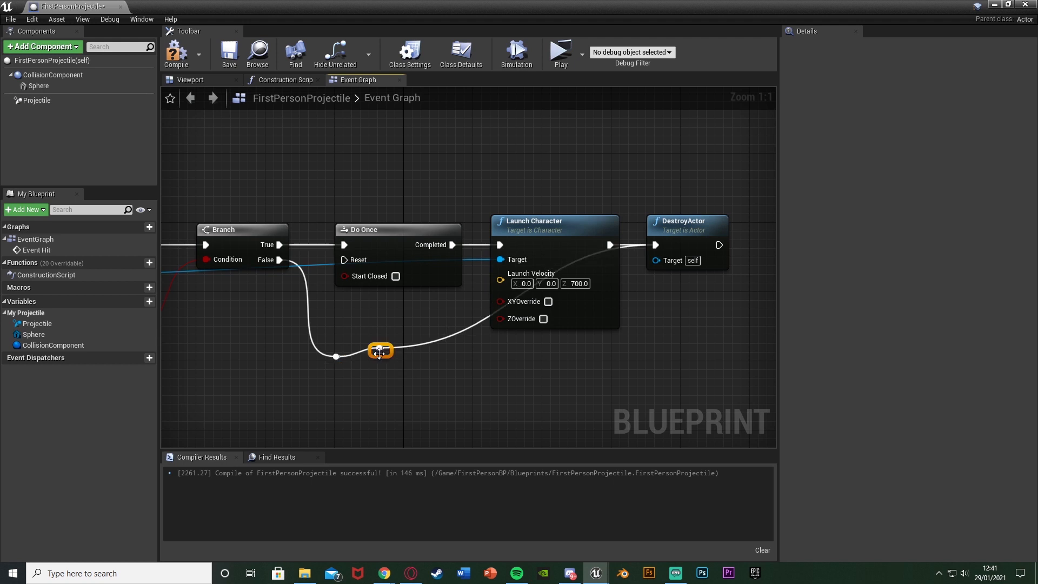
{"action": "left_click_drag", "start_coordinate": [380, 350], "coordinate": [612, 358]}
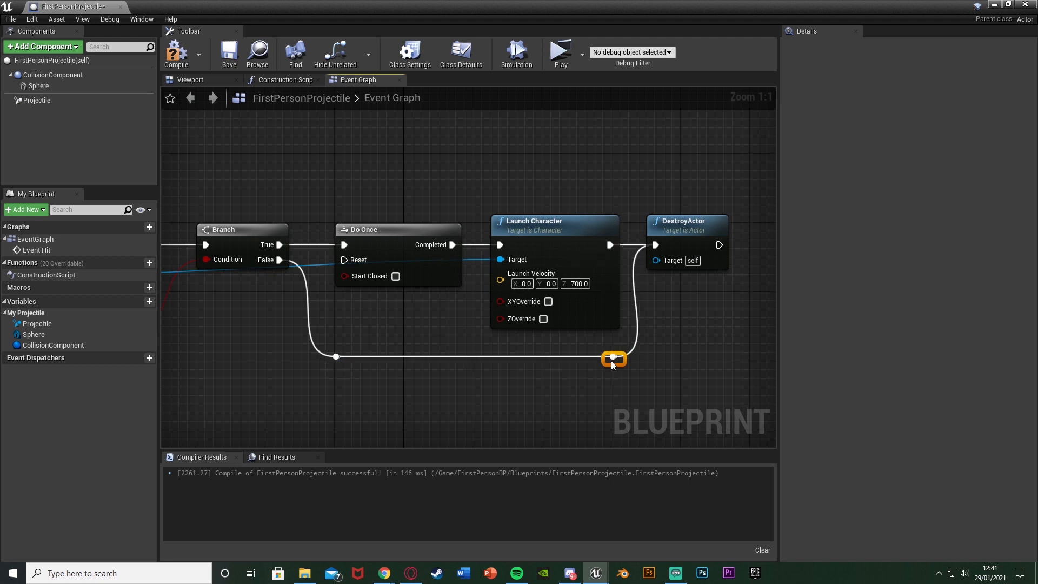
{"action": "left_click_drag", "start_coordinate": [613, 358], "coordinate": [336, 342]}
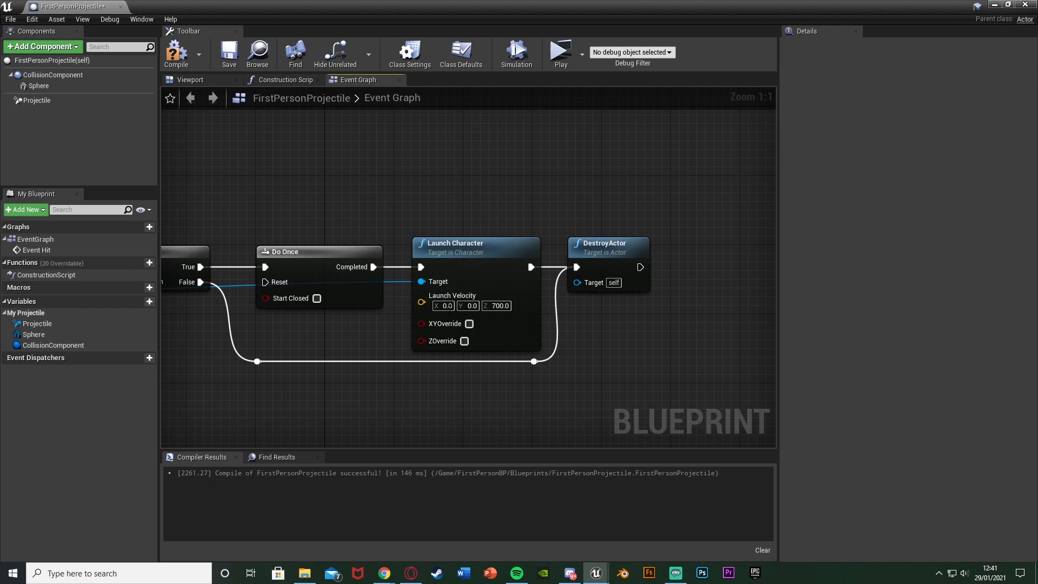
{"action": "mouse_move", "coordinate": [716, 345]}
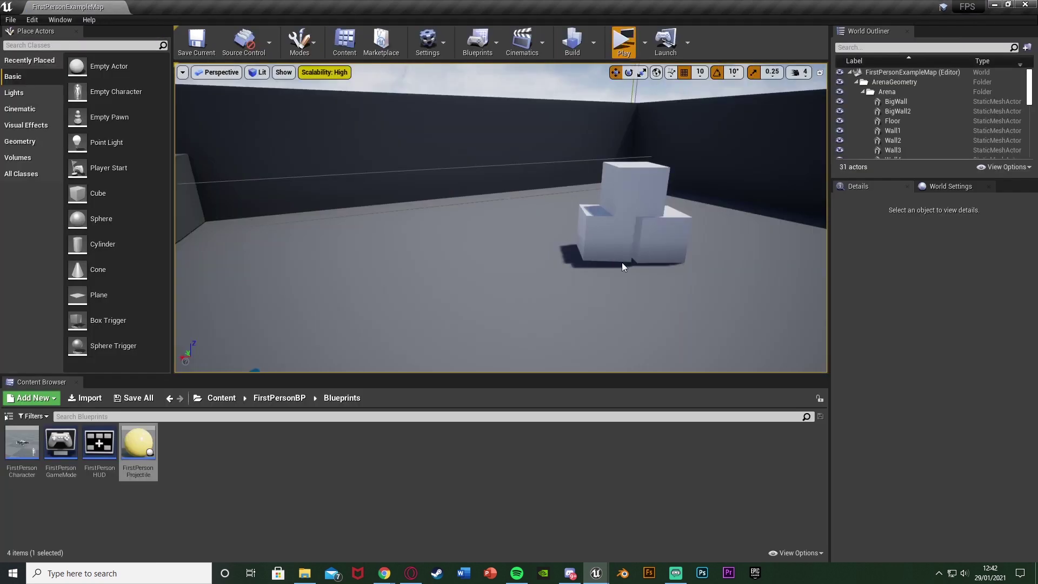
{"action": "left_click", "coordinate": [625, 39]}
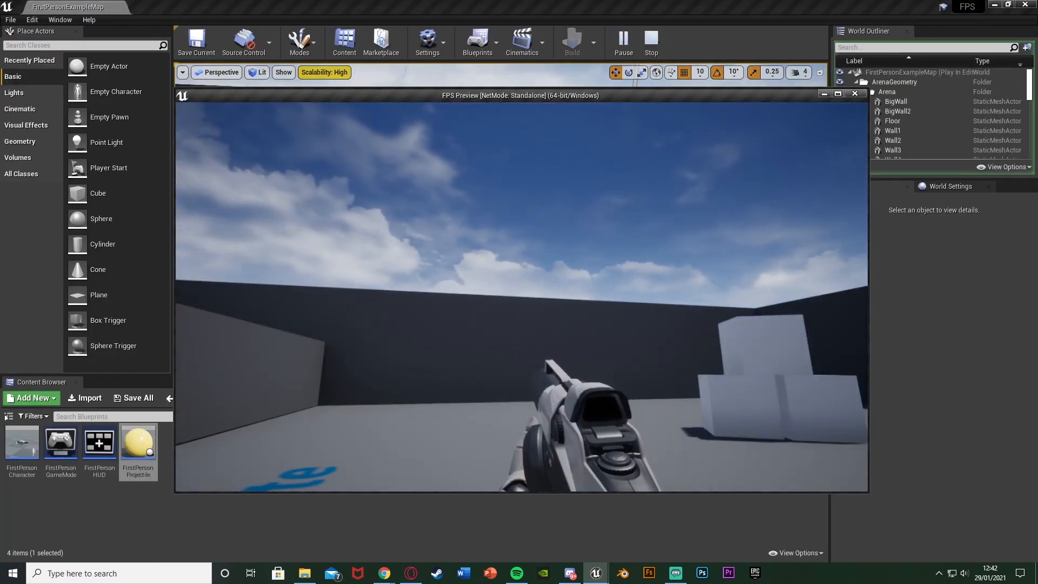